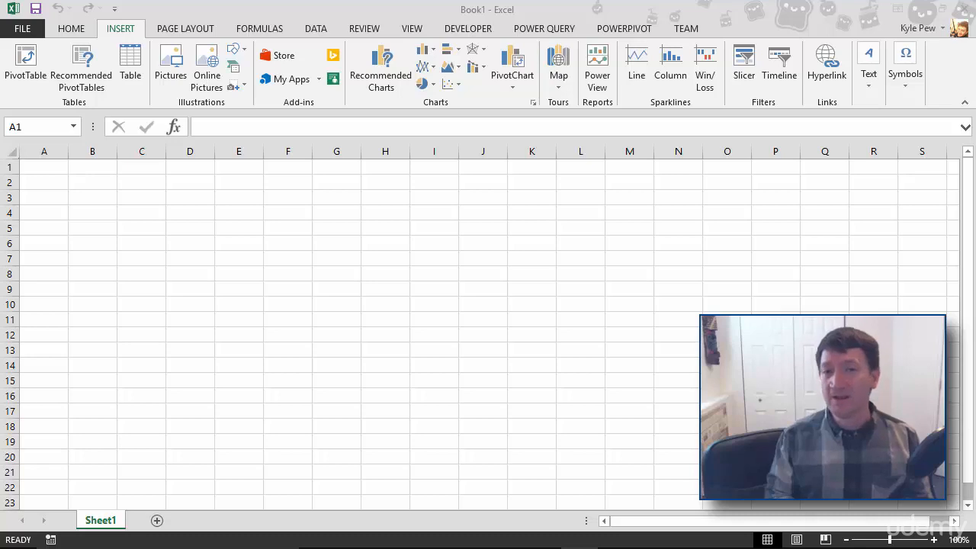
mouse_move(118, 103)
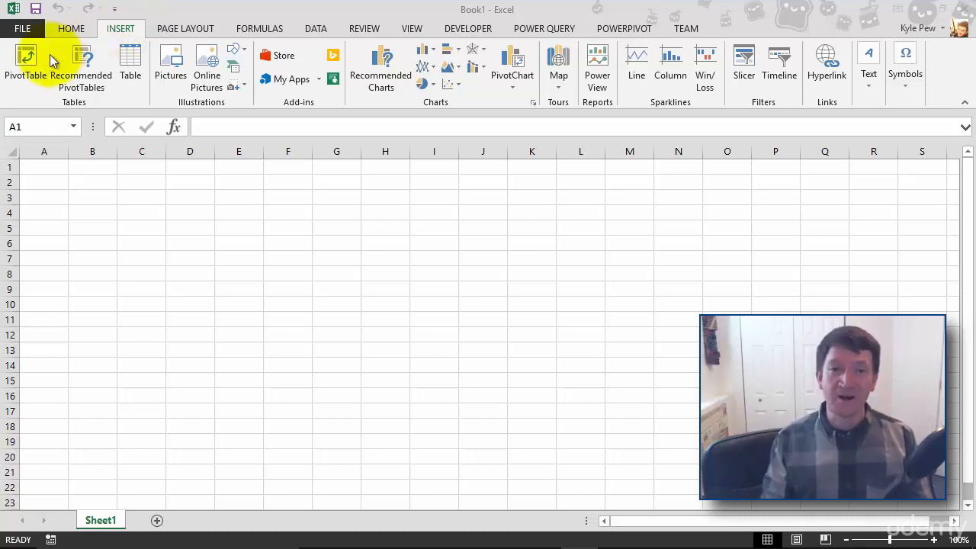
mouse_move(635, 61)
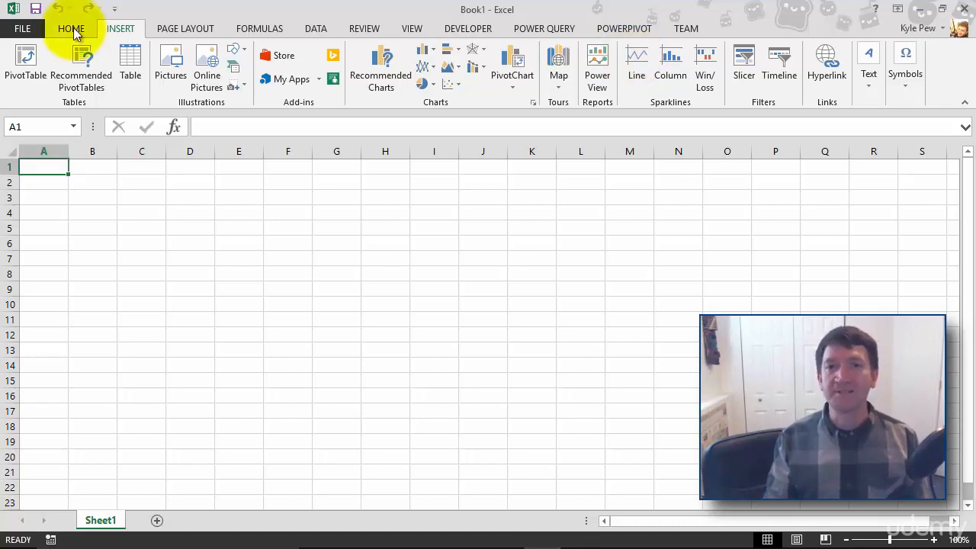
Switch the ribbon to the Home tab of the blank workbook
click(70, 28)
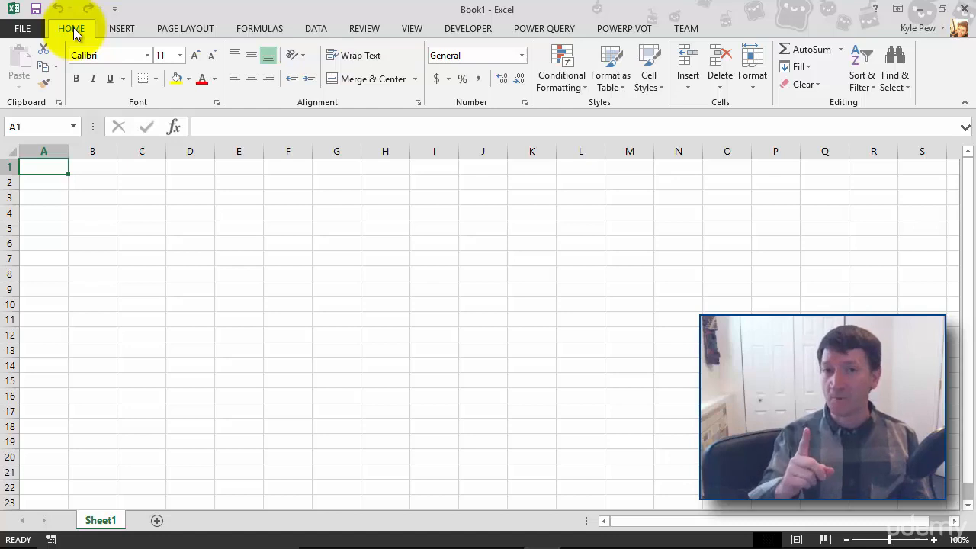
mouse_move(22, 28)
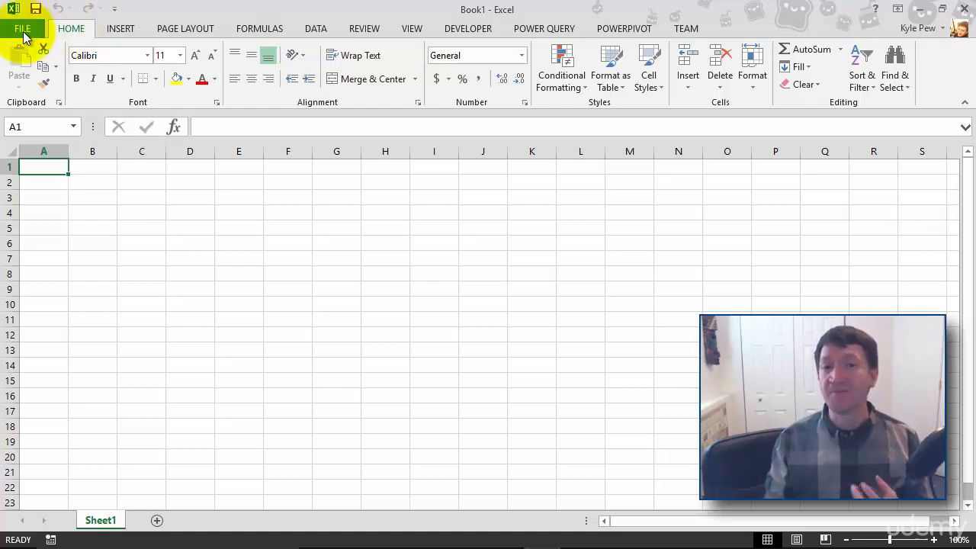
Open Backstage view on the Open page listing Recent Workbooks
click(22, 28)
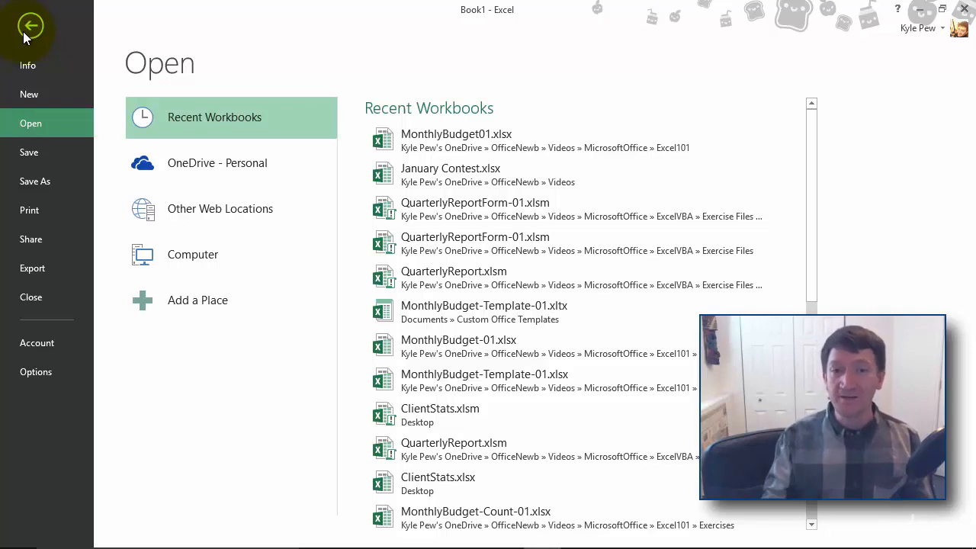
mouse_move(64, 129)
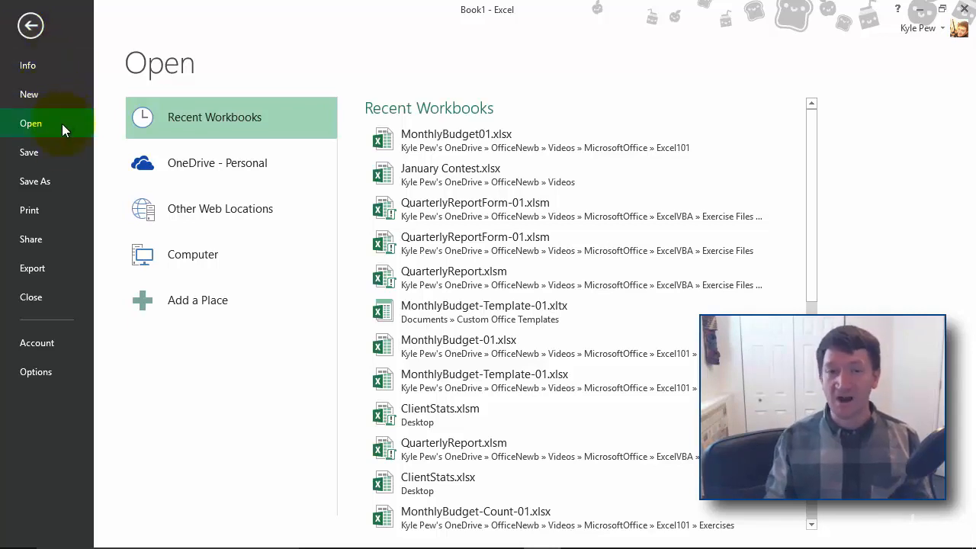
mouse_move(53, 210)
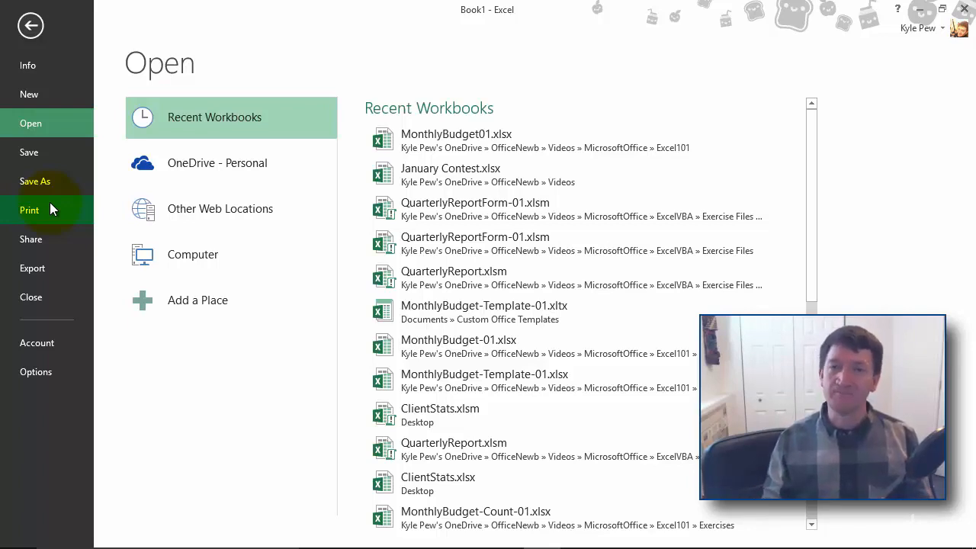
mouse_move(31, 26)
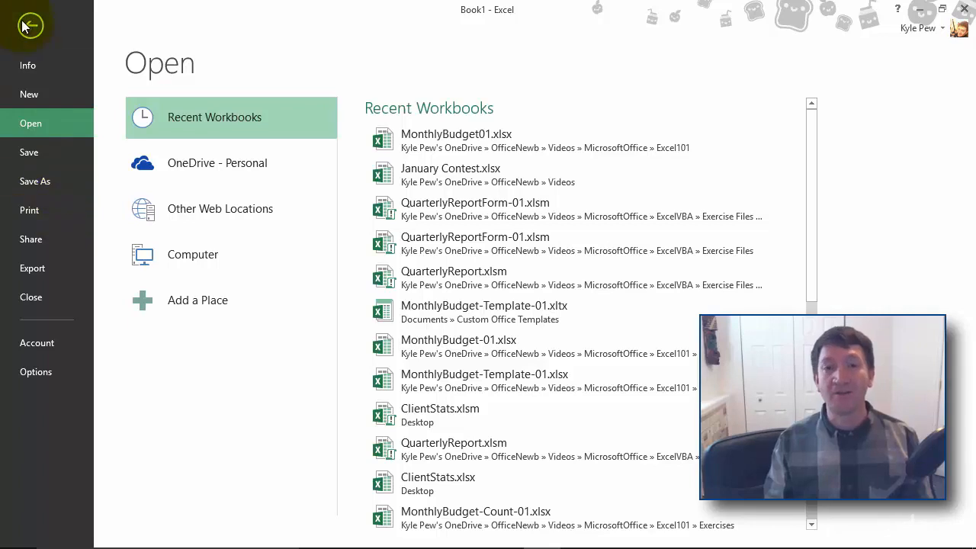
Exit Backstage view back to the empty worksheet's Home ribbon
click(31, 25)
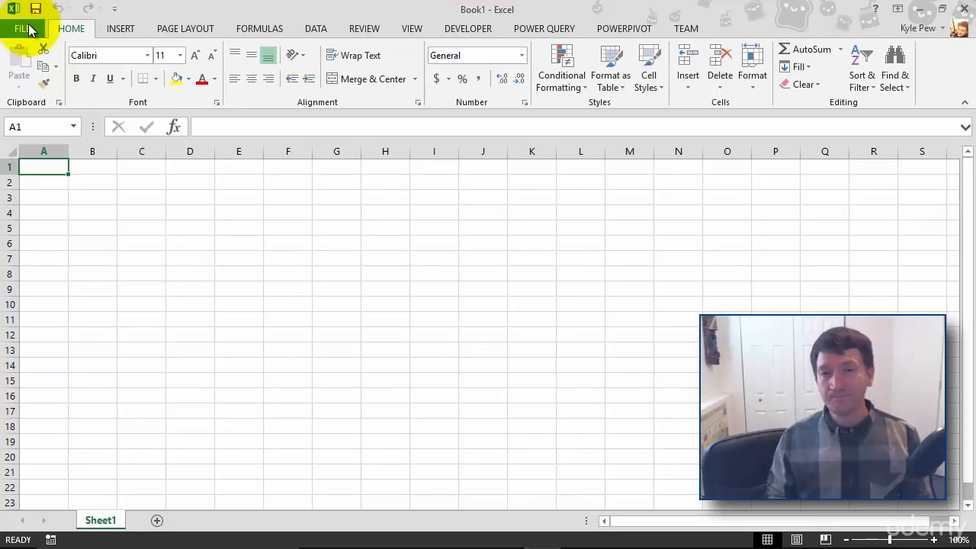
mouse_move(179, 137)
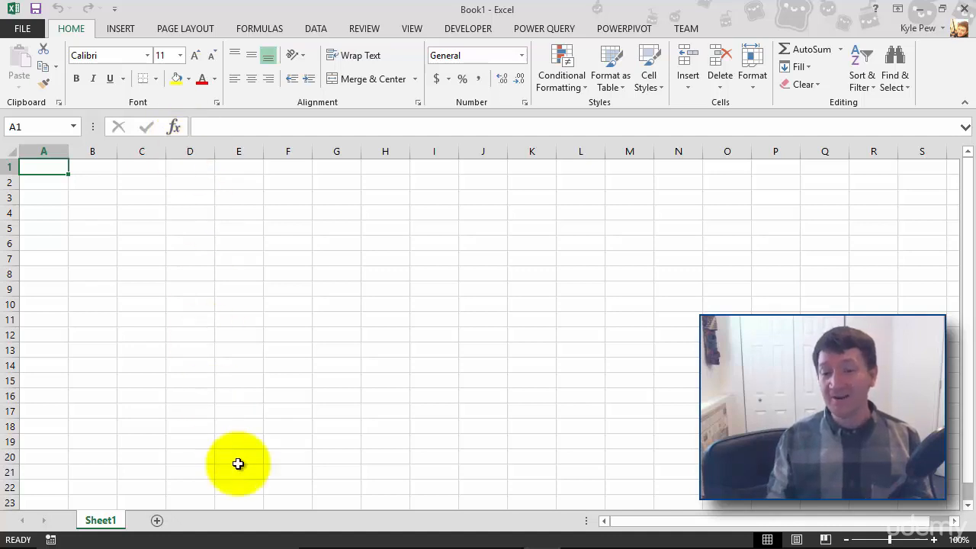
mouse_move(251, 541)
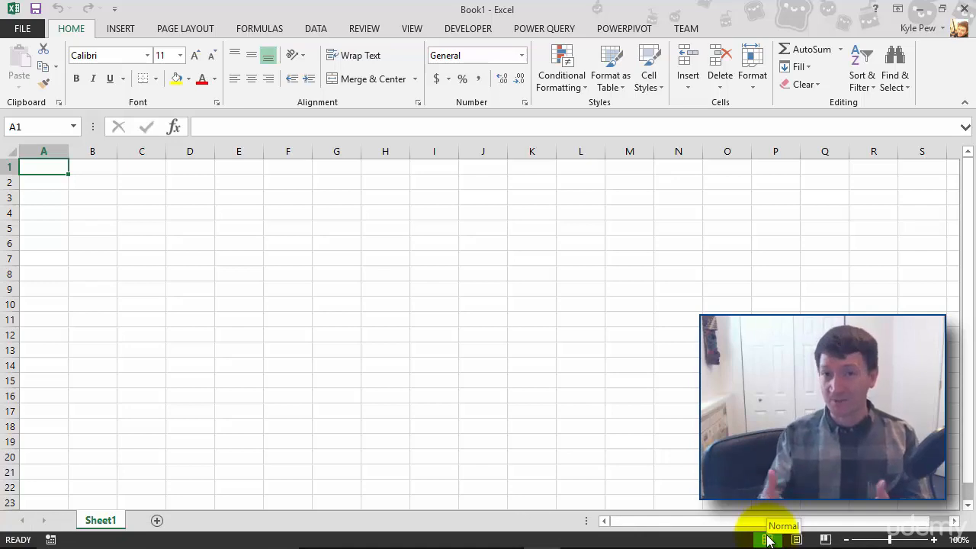
mouse_move(796, 540)
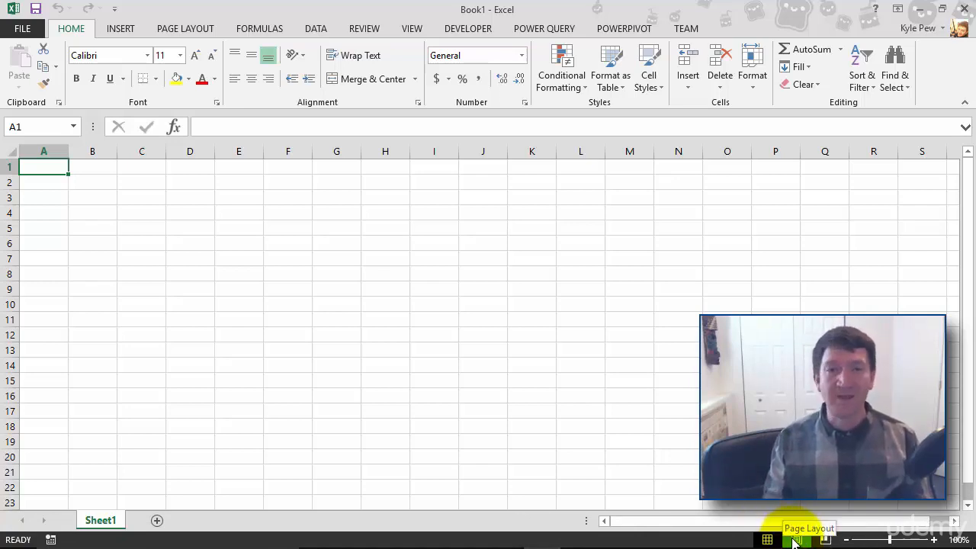
mouse_move(825, 540)
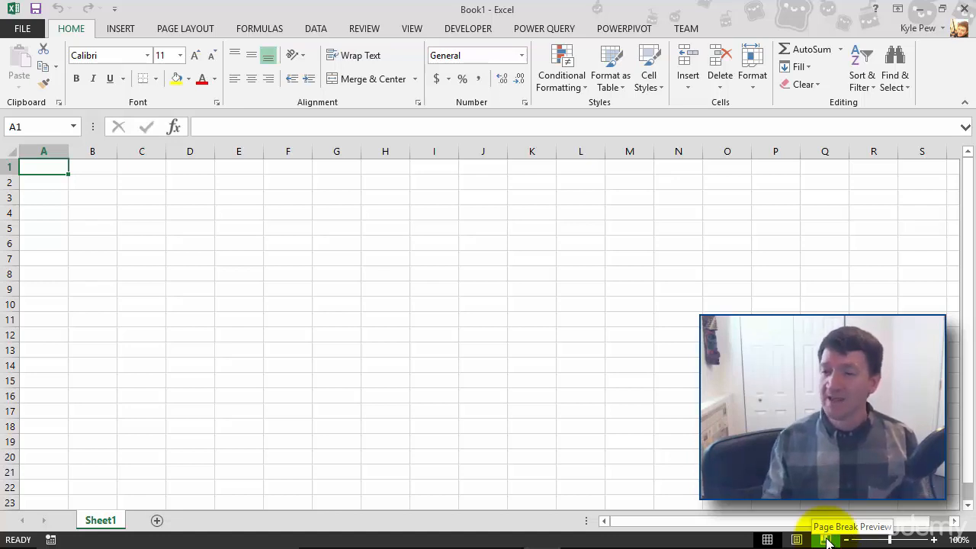
mouse_move(866, 539)
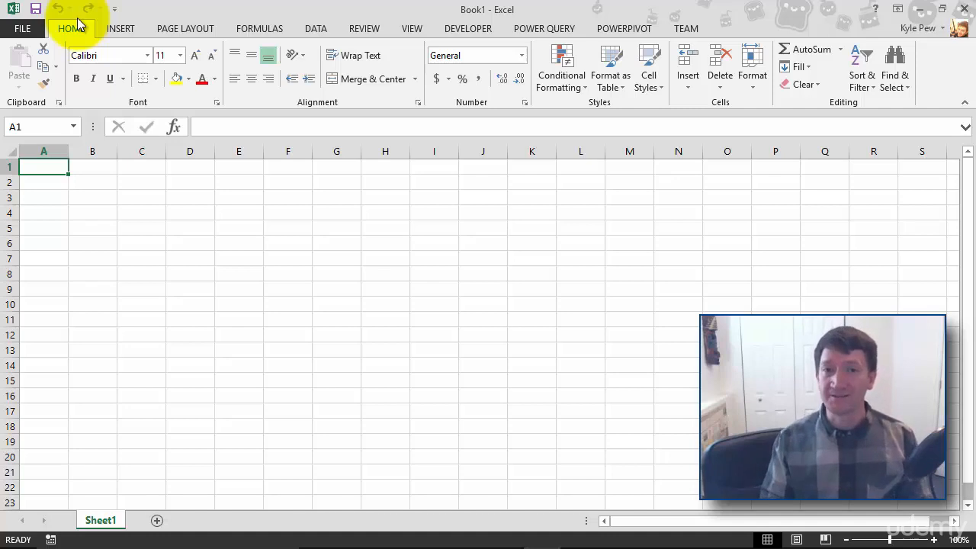
mouse_move(37, 23)
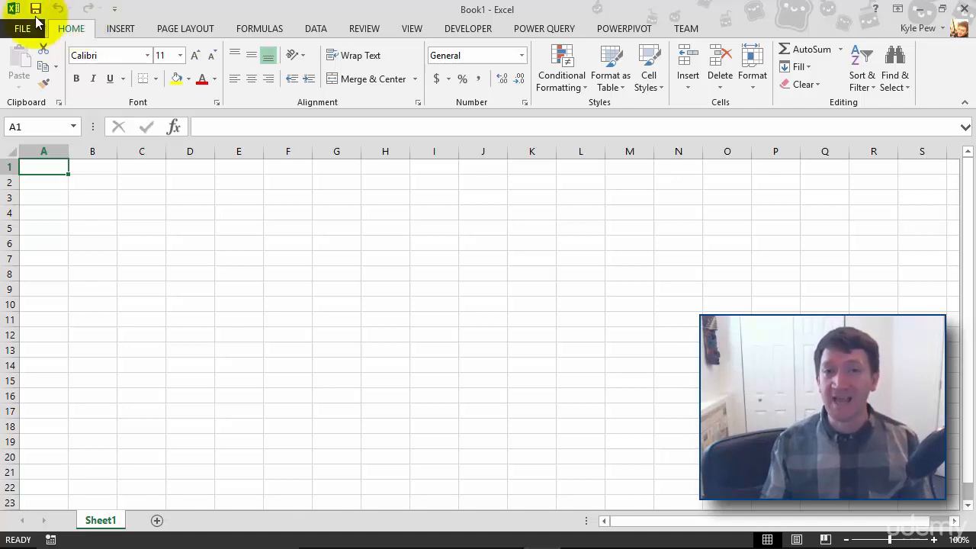
mouse_move(91, 23)
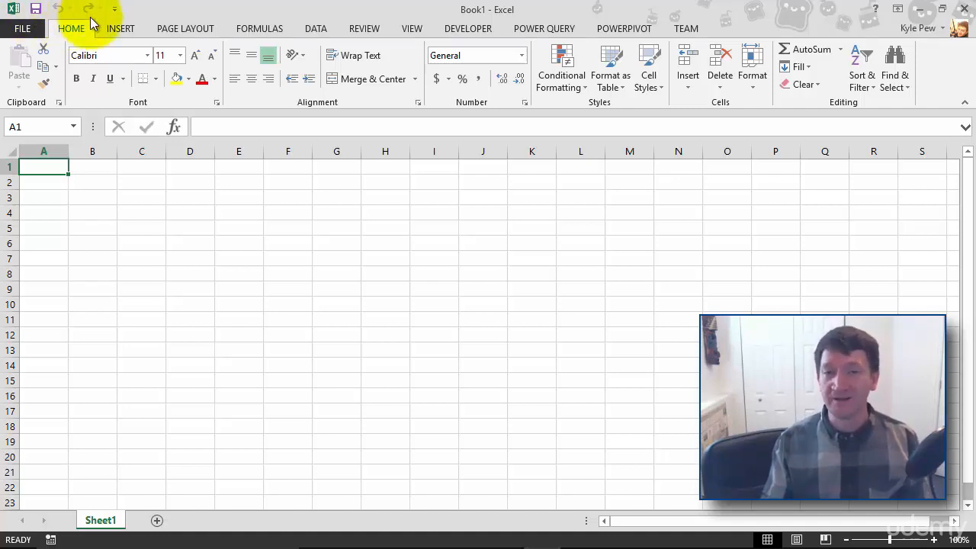